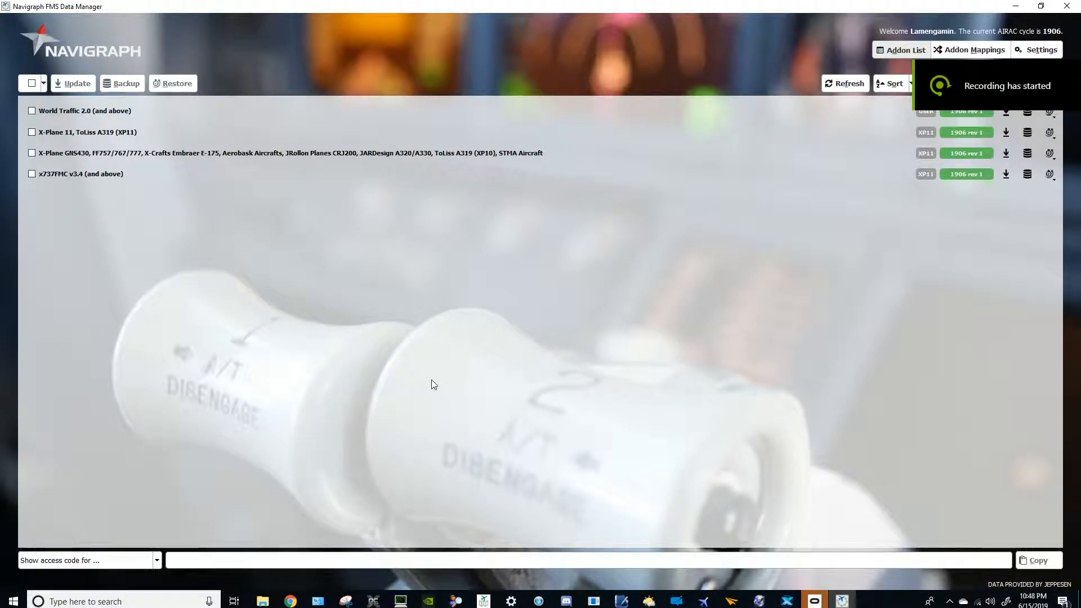
mouse_move(457, 440)
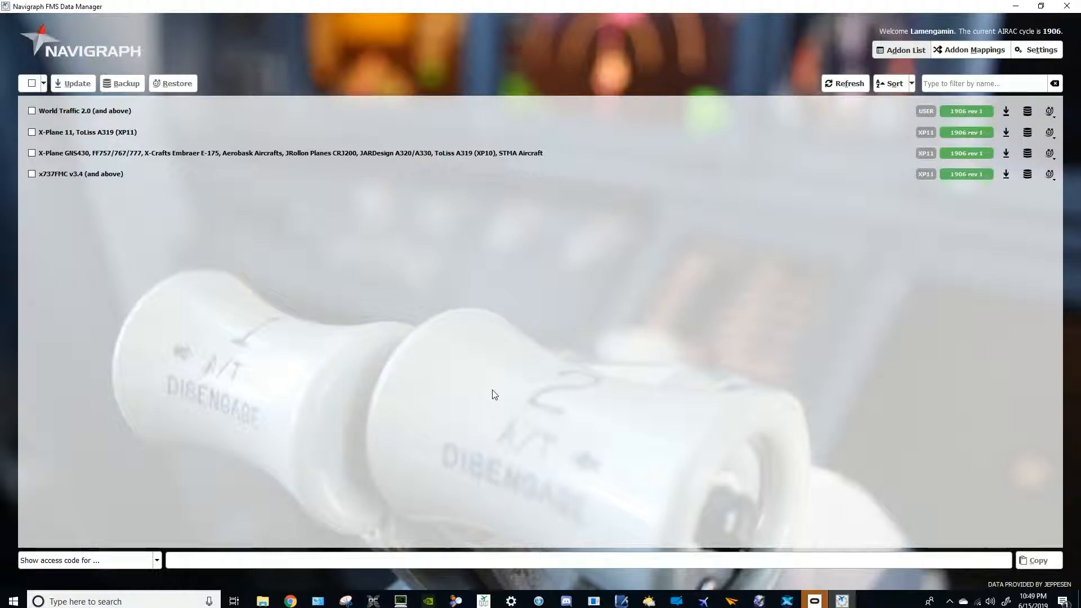
mouse_move(499, 378)
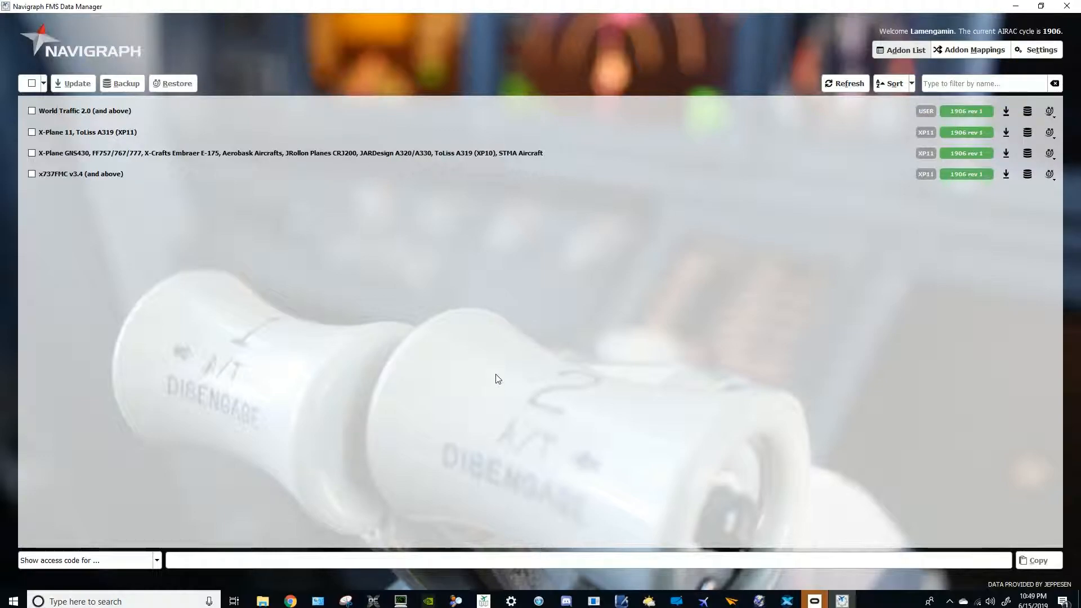
mouse_move(693, 335)
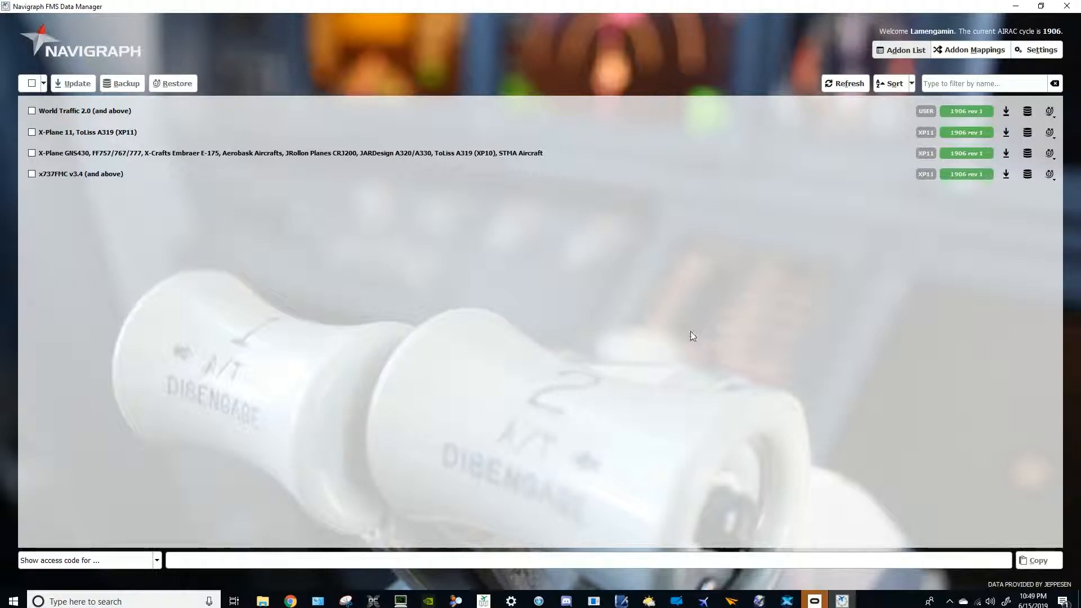
mouse_move(256, 5)
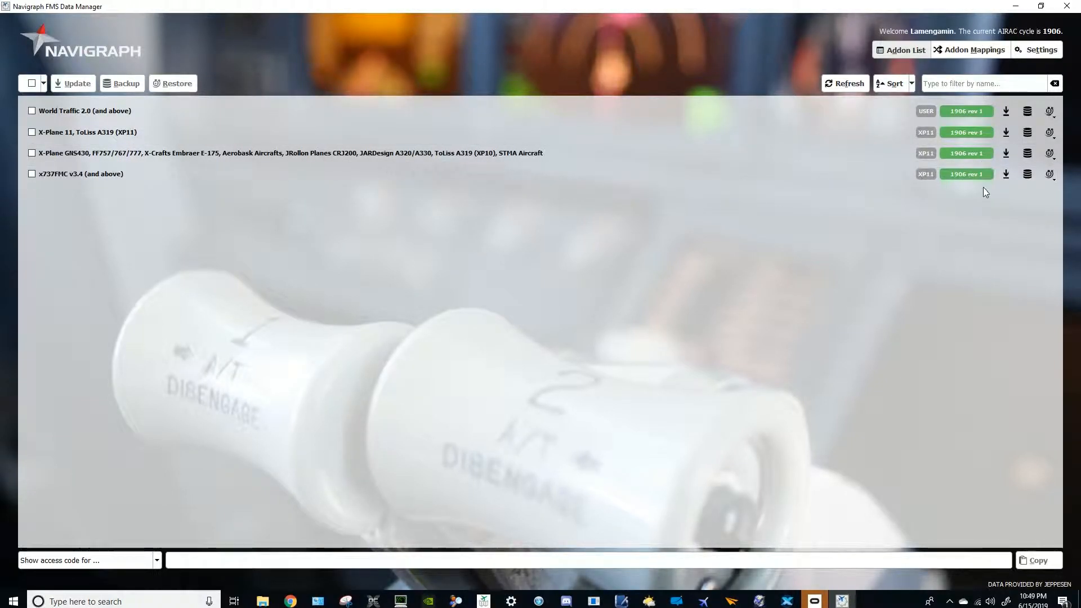
- Show the Addon Mappings list with each addon's navigation-data folder
left_click(974, 49)
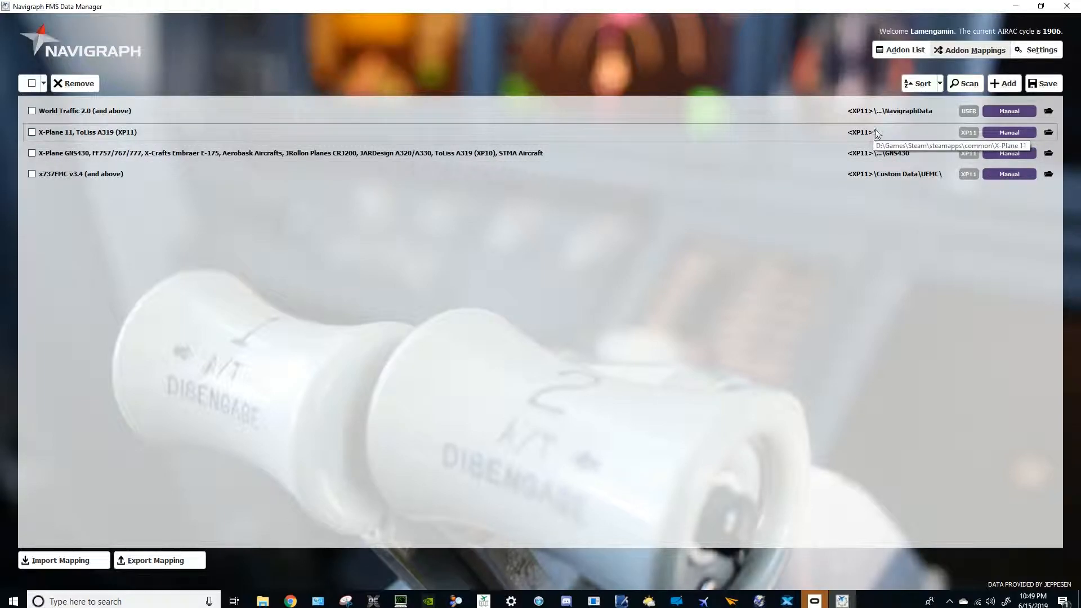
mouse_move(896, 112)
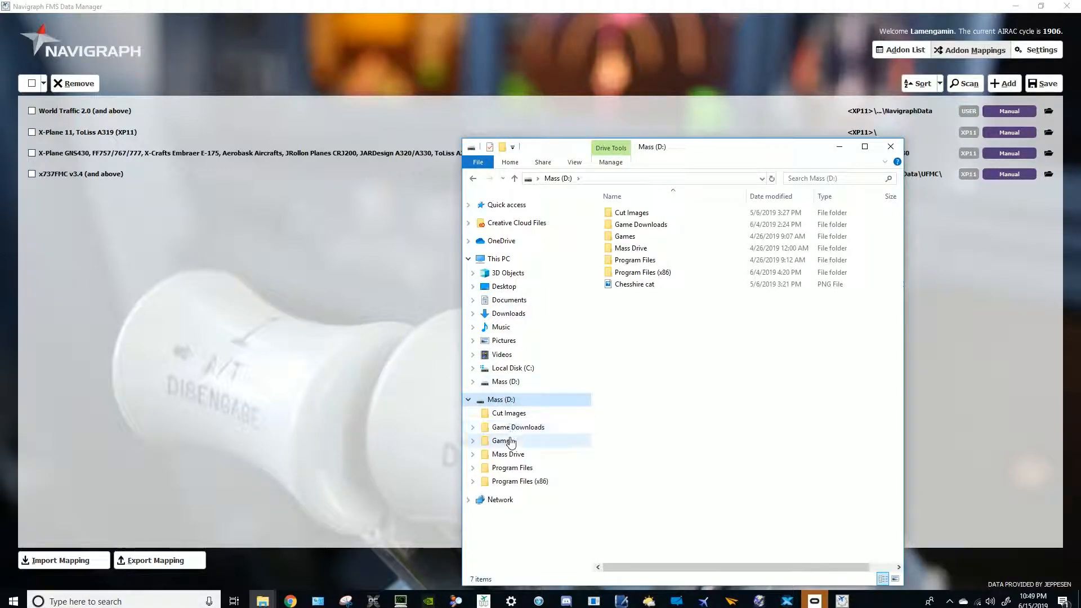
- Browse from Games into X-Plane 11's Custom Data folder, then close File Explorer
double_click(502, 440)
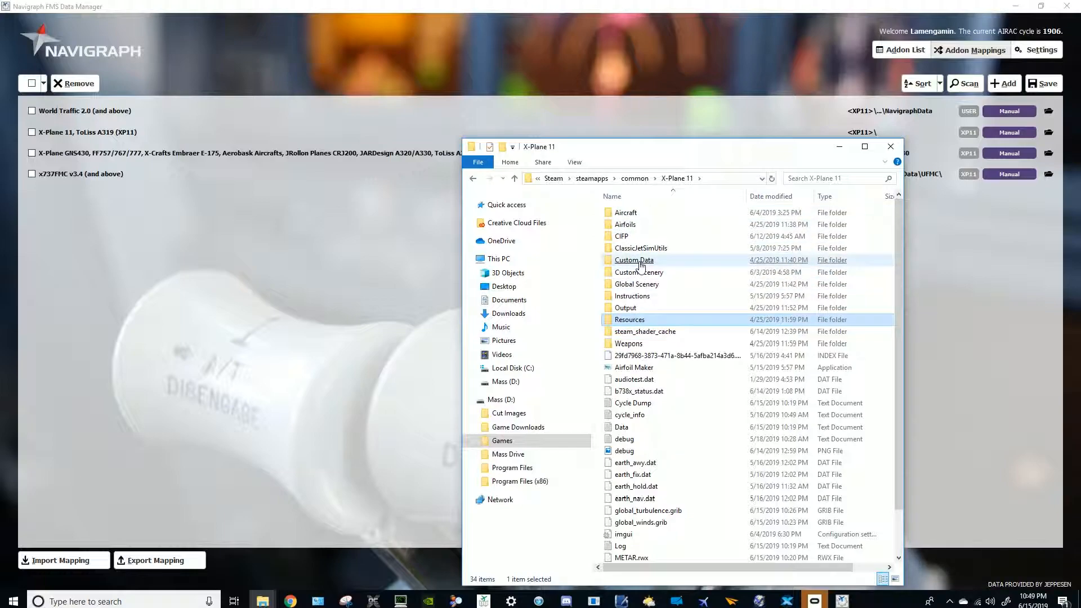
double_click(634, 260)
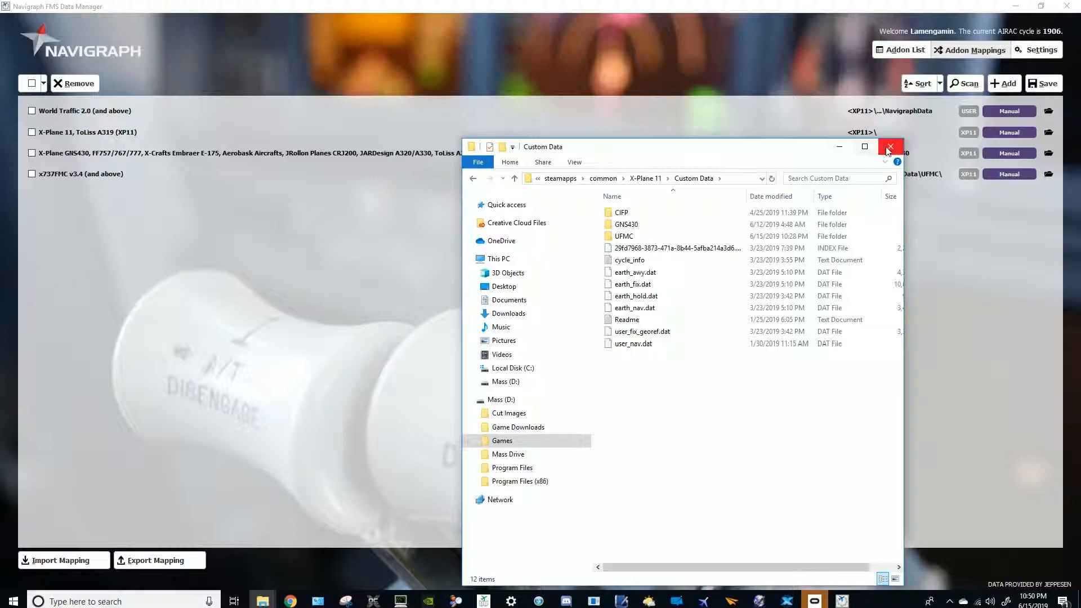
left_click(888, 147)
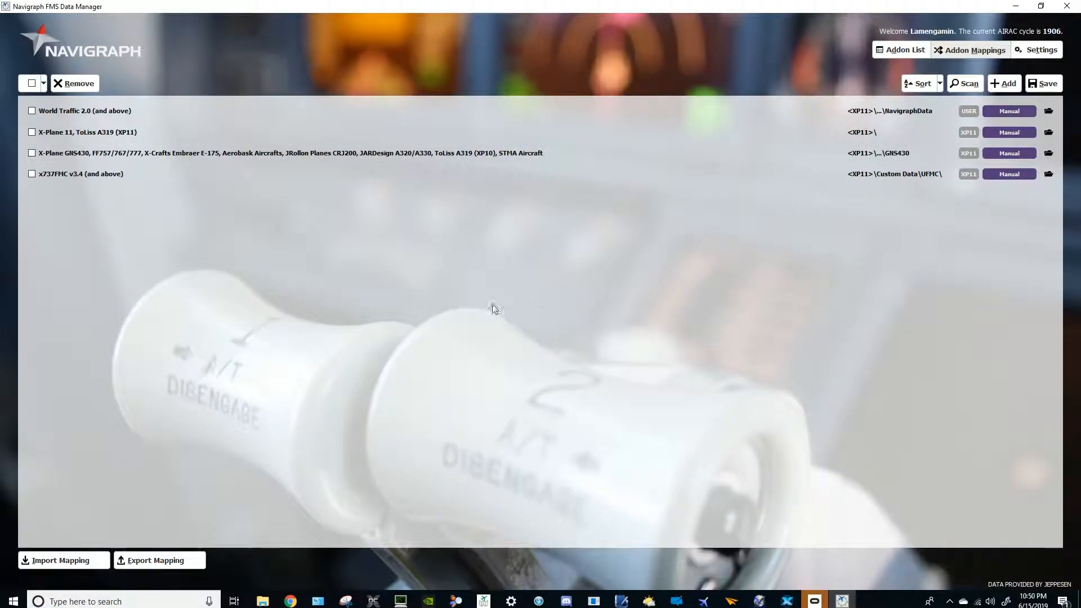
mouse_move(583, 410)
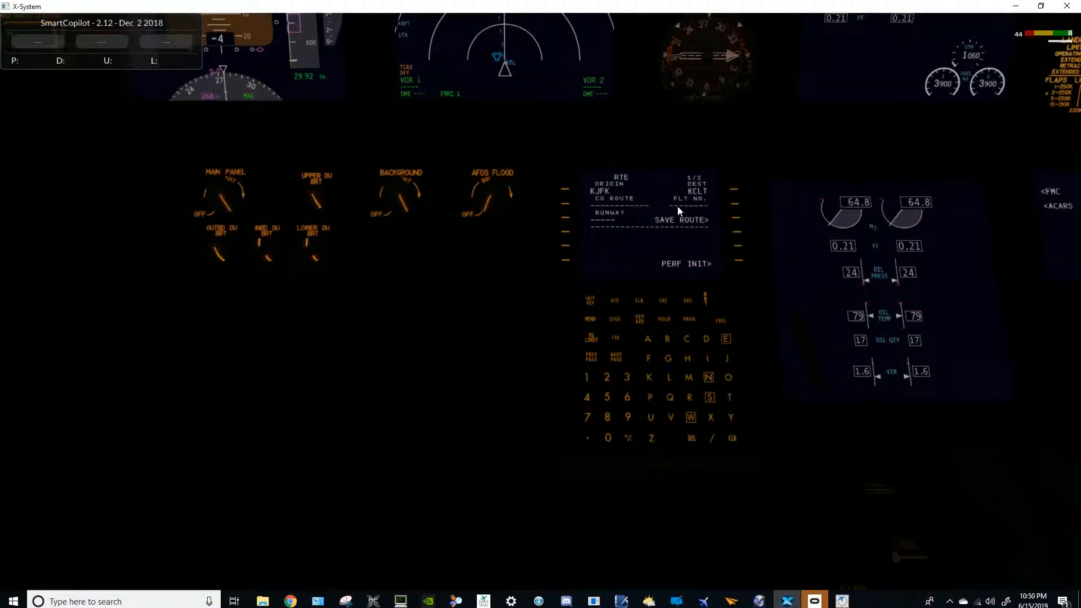
mouse_move(659, 393)
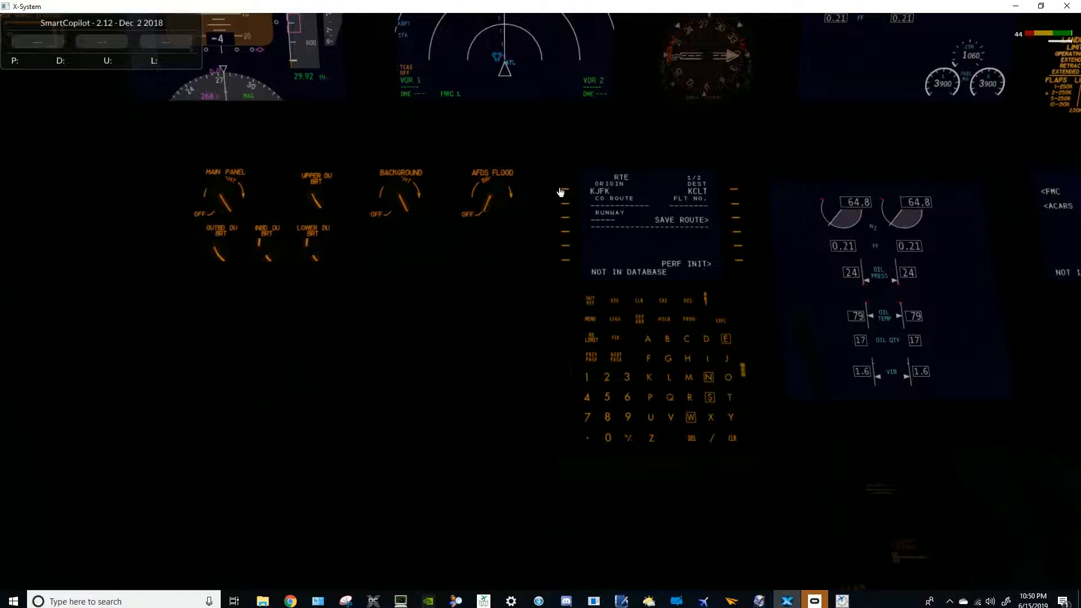
mouse_move(693, 334)
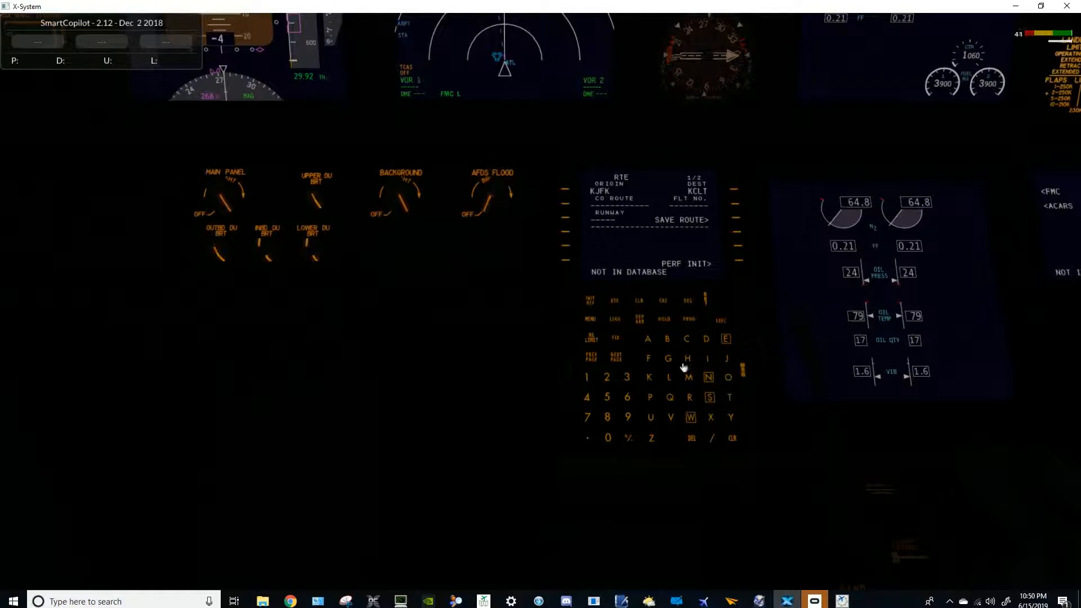
mouse_move(696, 221)
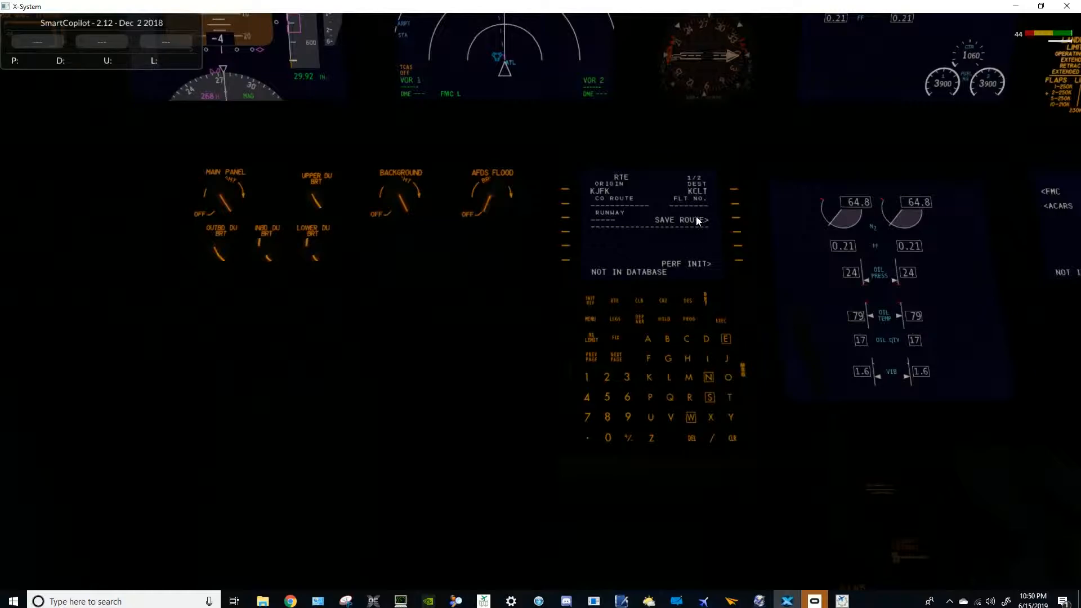
mouse_move(685, 351)
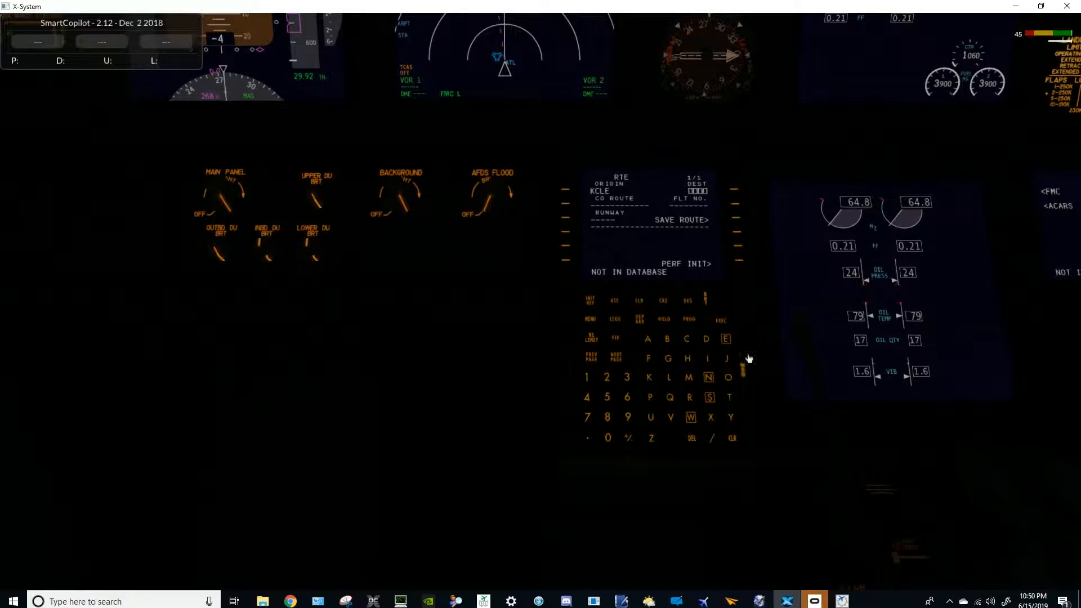
mouse_move(743, 394)
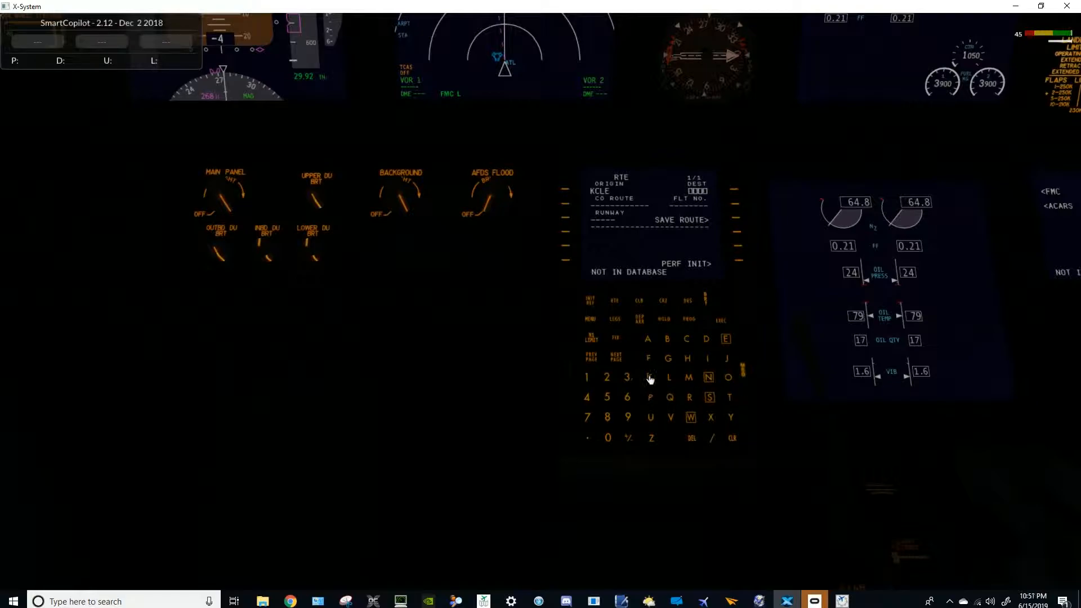
mouse_move(736, 453)
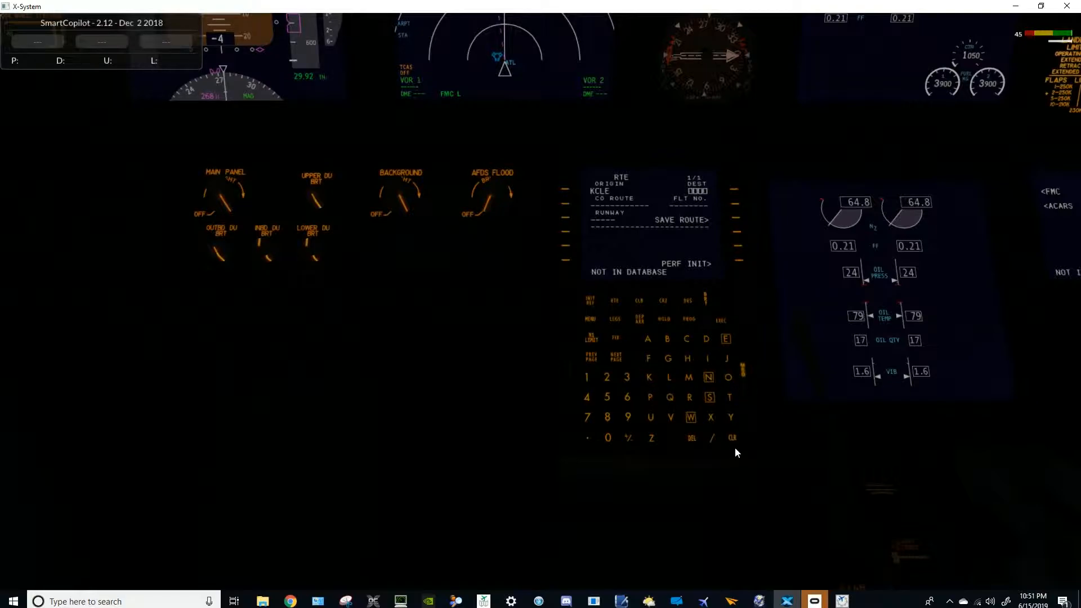
- Enter KCLT as the route origin on the 737 FMC CDU
left_click(732, 438)
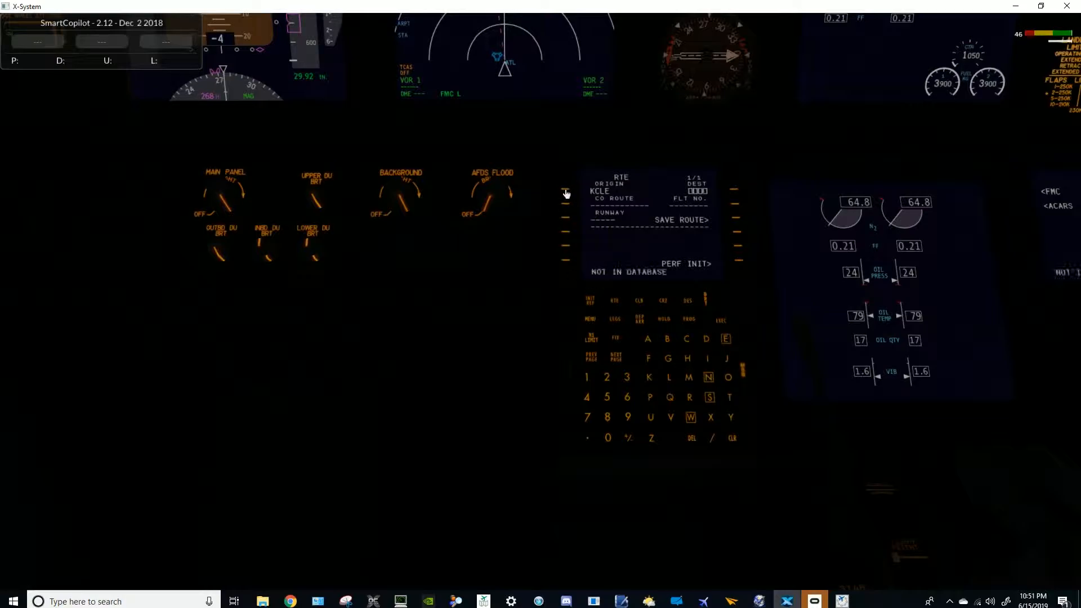
mouse_move(750, 376)
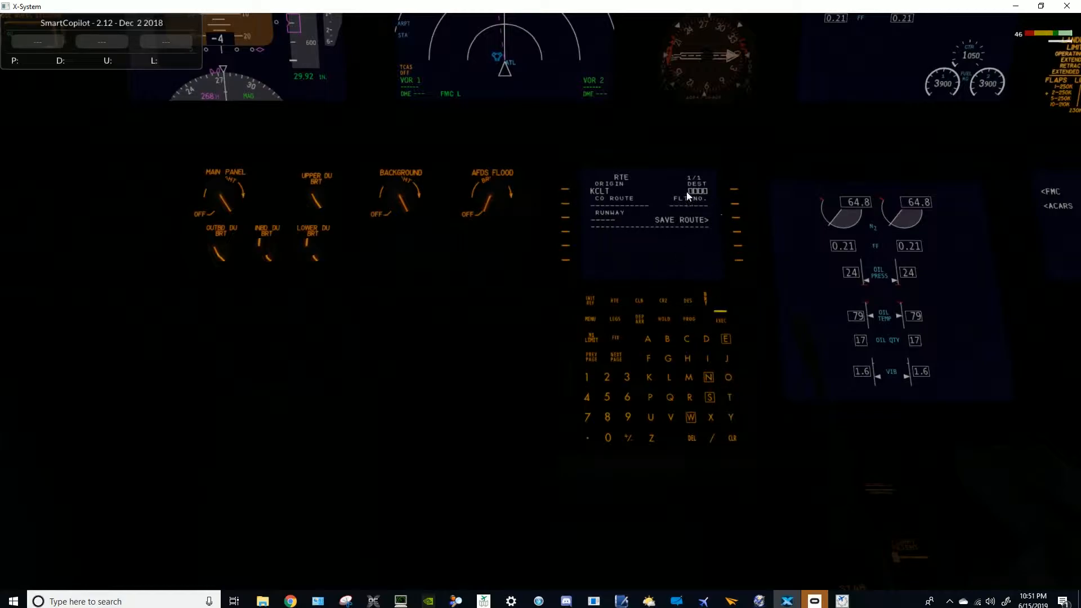
- Key KJFK on the CDU and enter it as the route destination
left_click(649, 377)
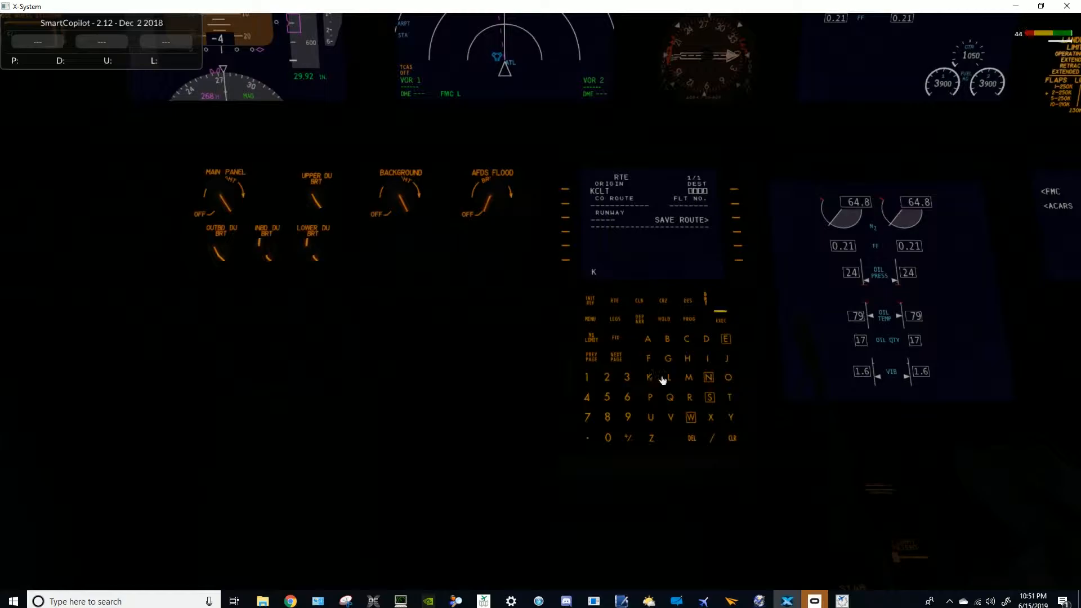
left_click(729, 377)
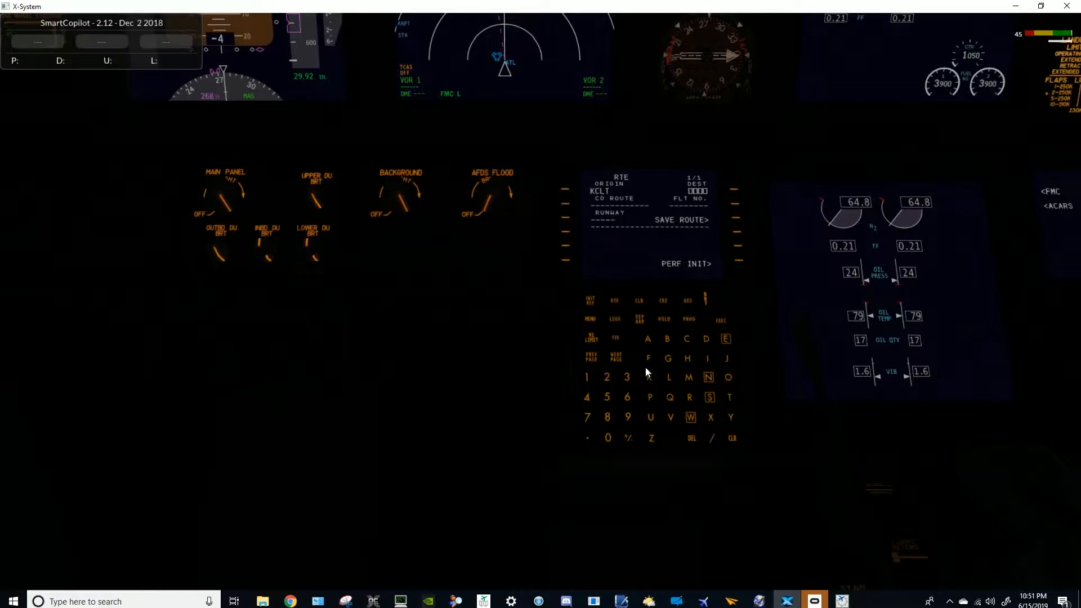
left_click(648, 377)
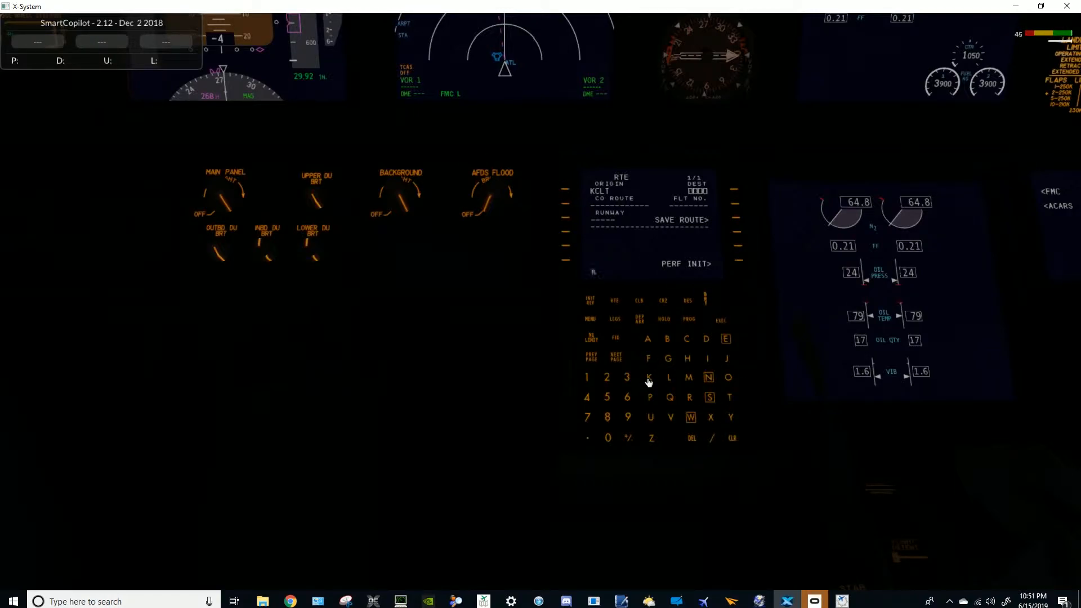
left_click(727, 358)
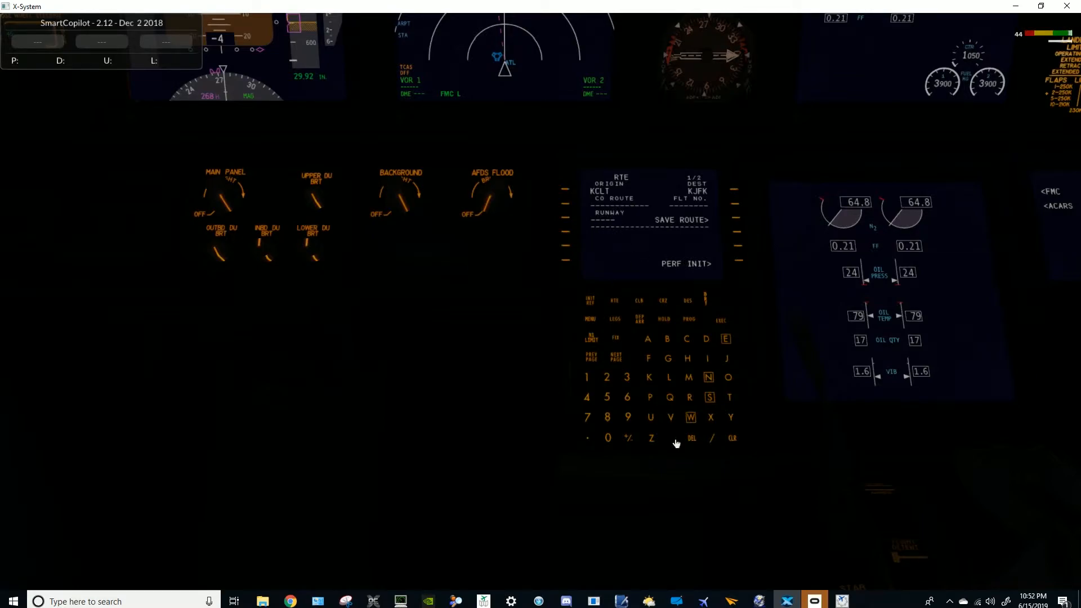
mouse_move(788, 159)
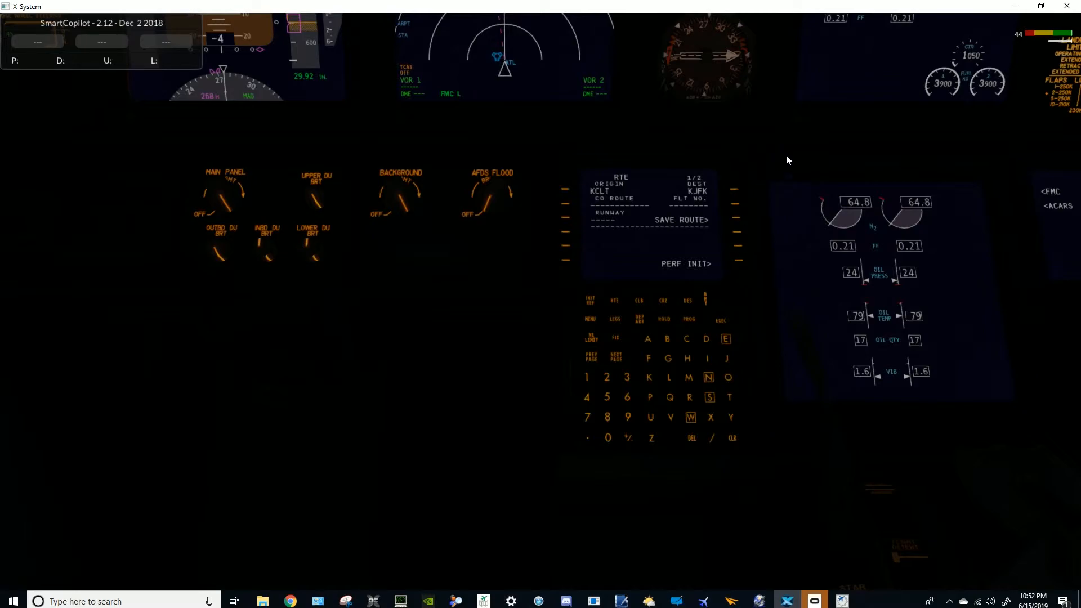
mouse_move(711, 165)
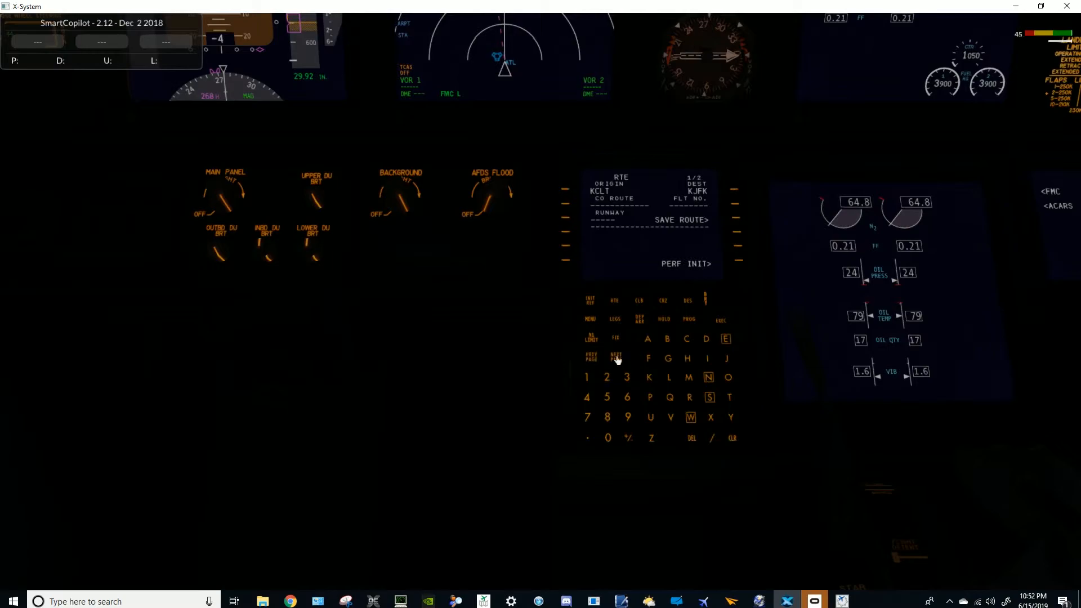
mouse_move(666, 234)
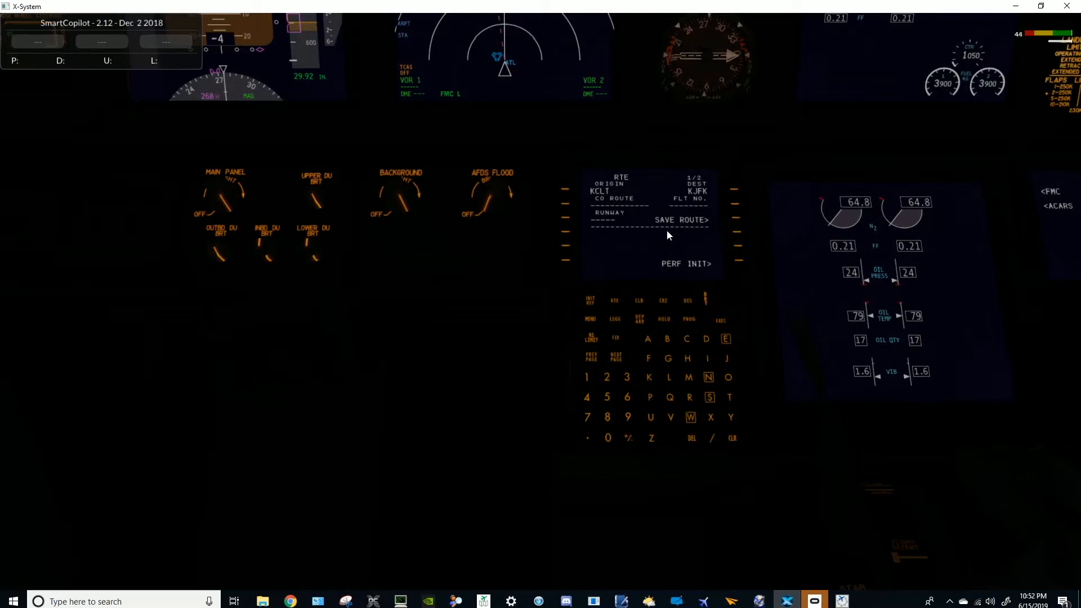
mouse_move(608, 351)
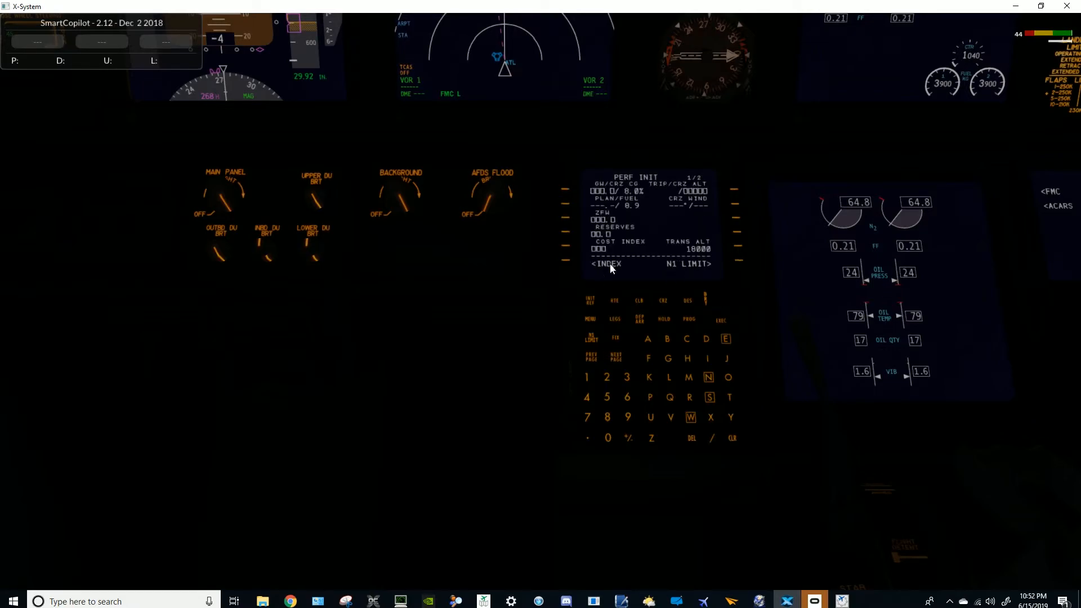
- Switch the FMC from PERF INIT to the INIT/REF INDEX page
left_click(606, 264)
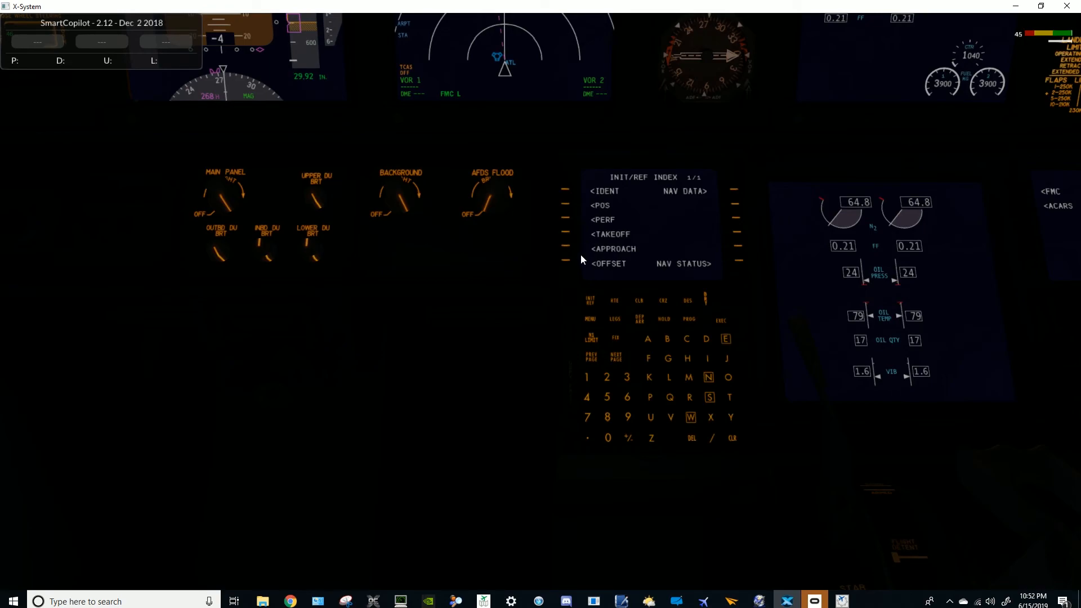
mouse_move(987, 184)
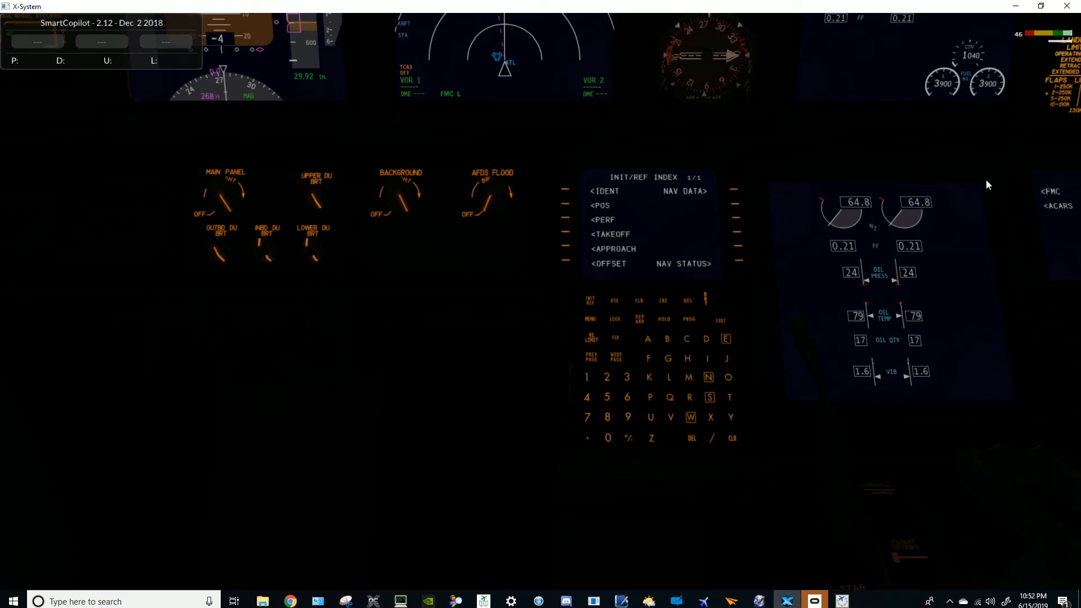
mouse_move(906, 252)
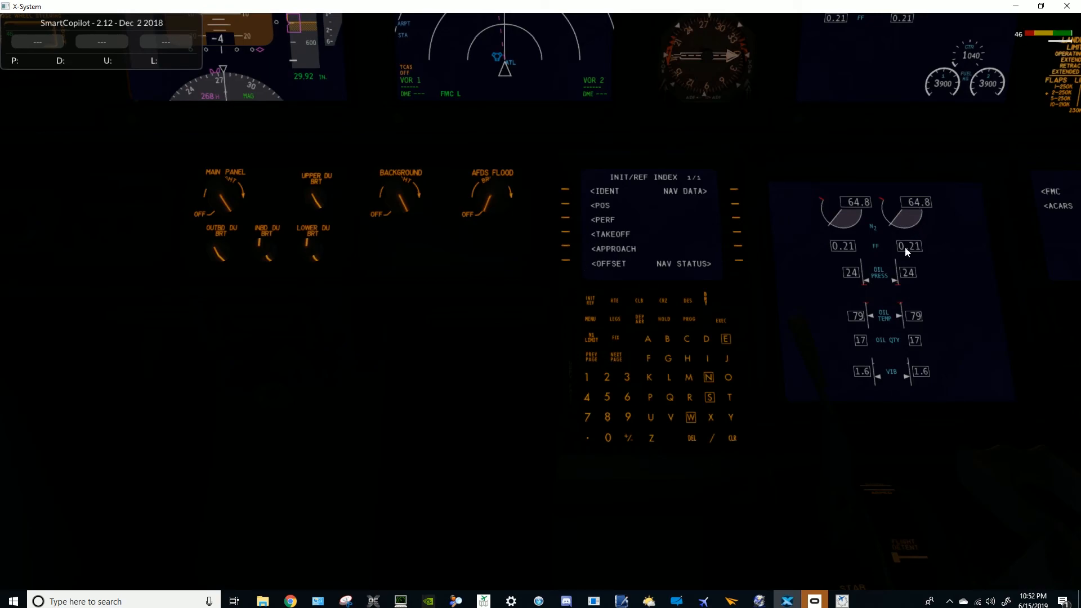